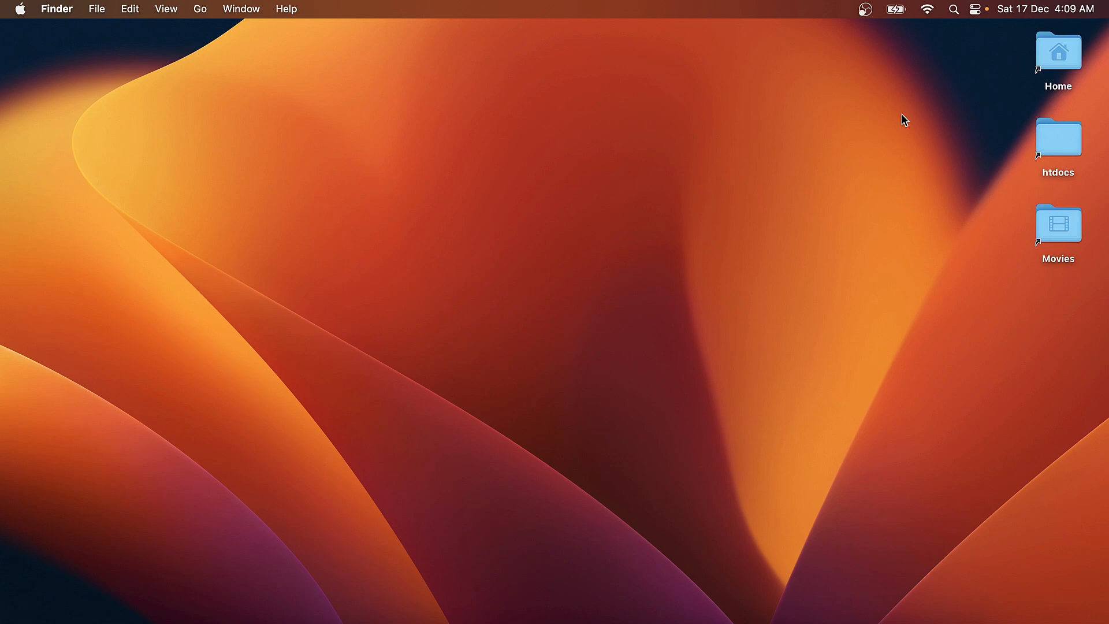
mouse_move(317, 465)
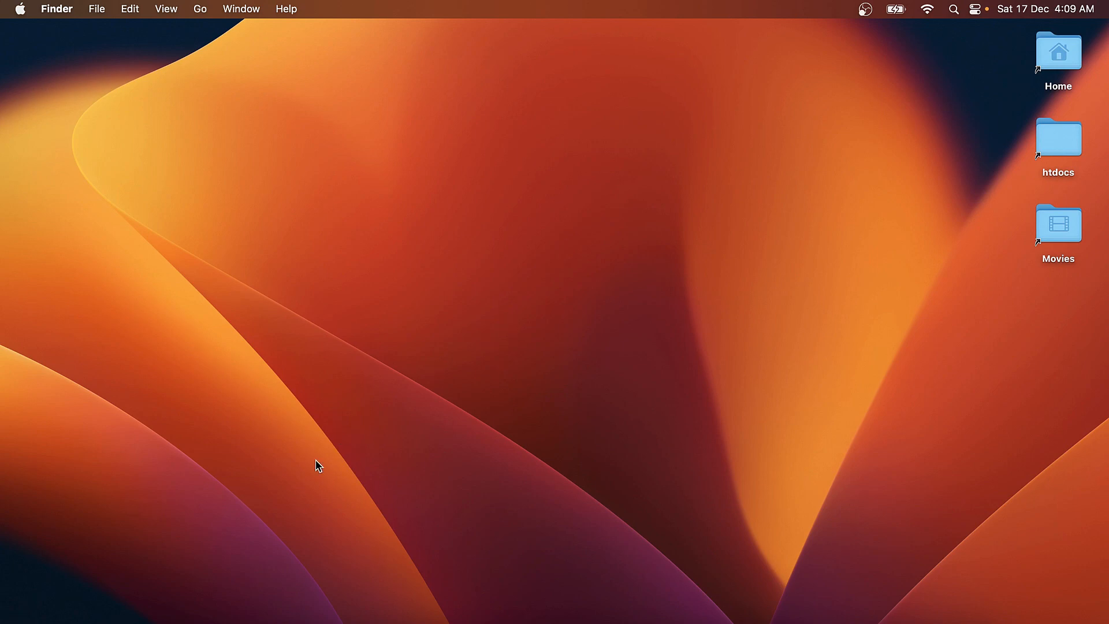
mouse_move(296, 494)
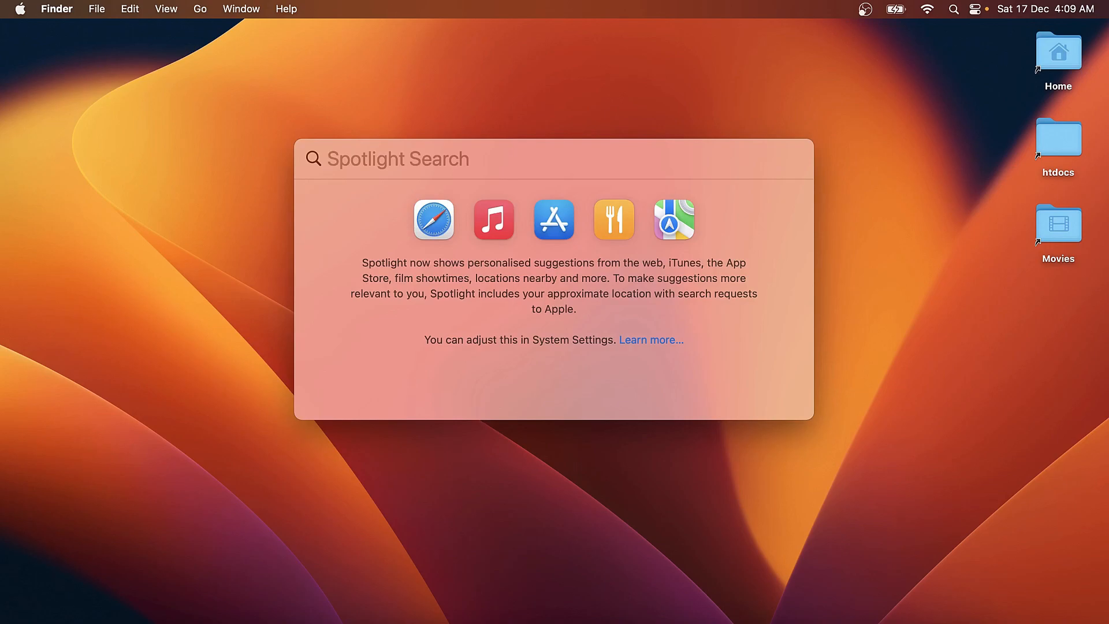
- Launch Visual Studio Code from Spotlight by searching 'vsc'
text(vsc)
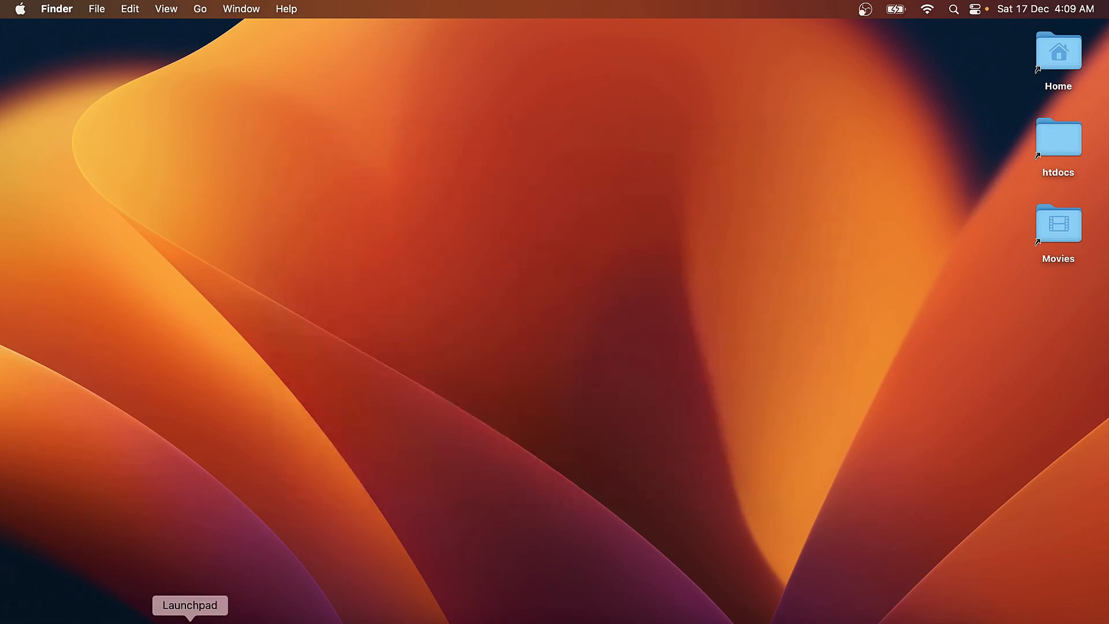
mouse_move(869, 505)
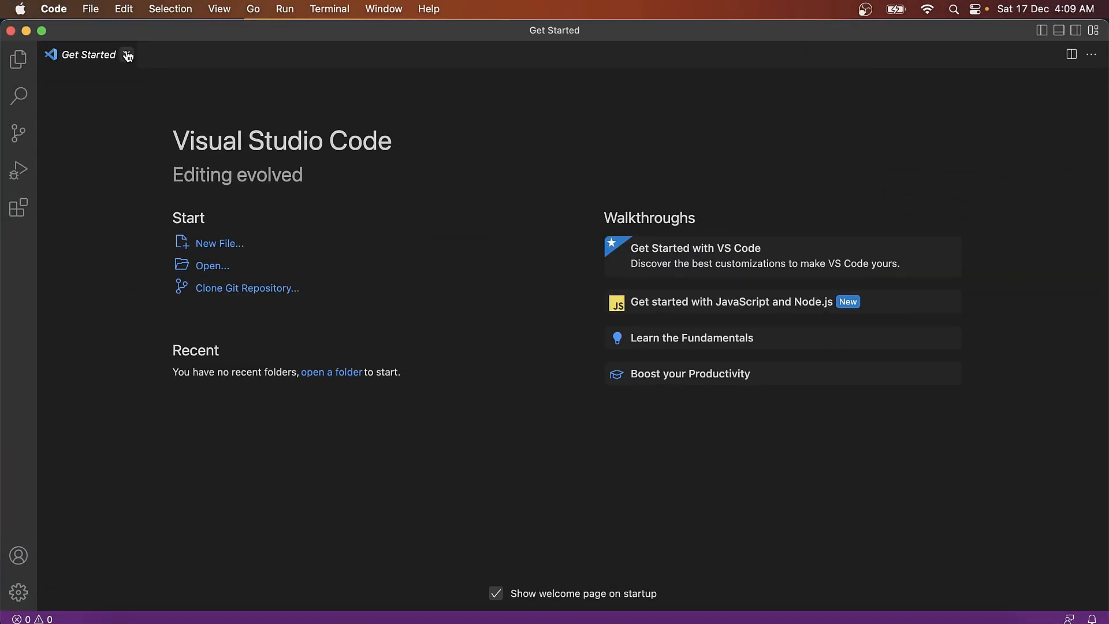
- Close the Get Started page and search the Extensions marketplace for 'laravel extensions'
click(18, 207)
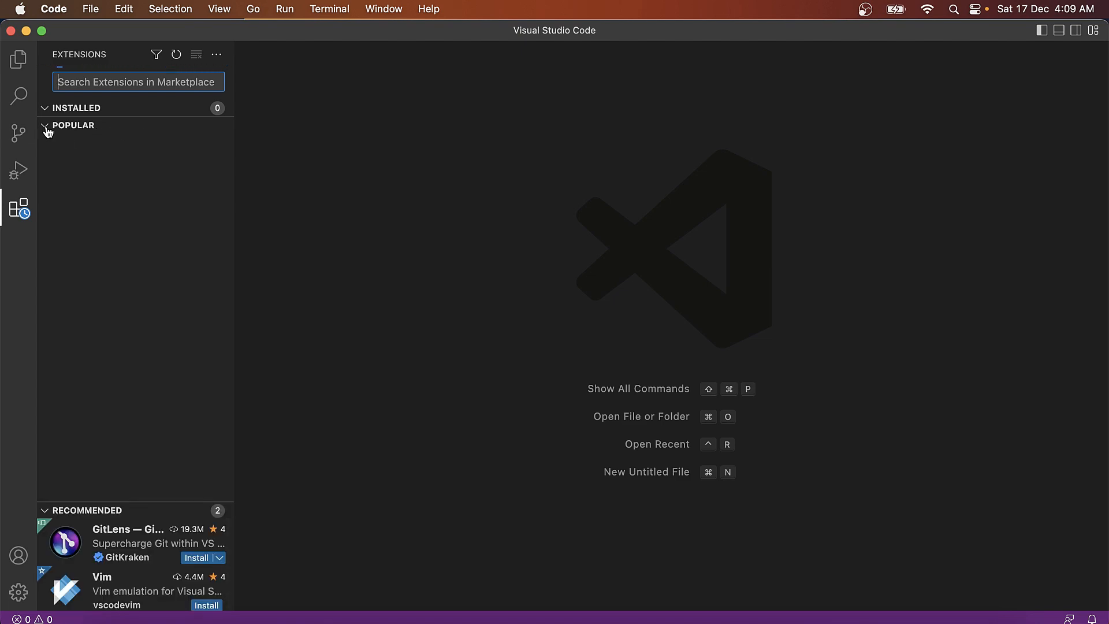
click(45, 125)
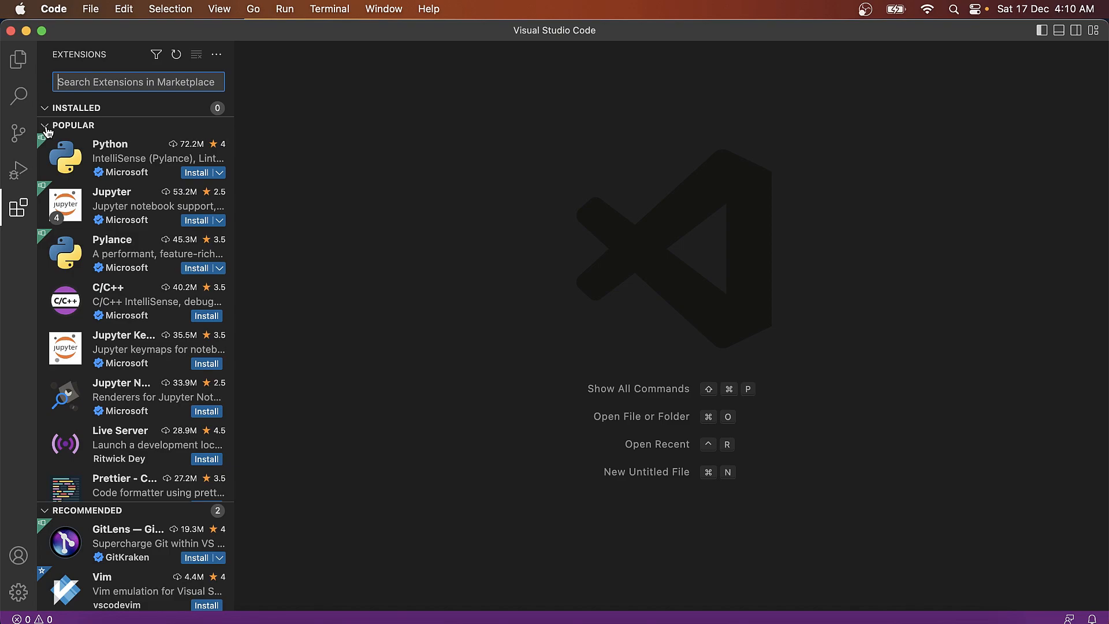
text(laravel)
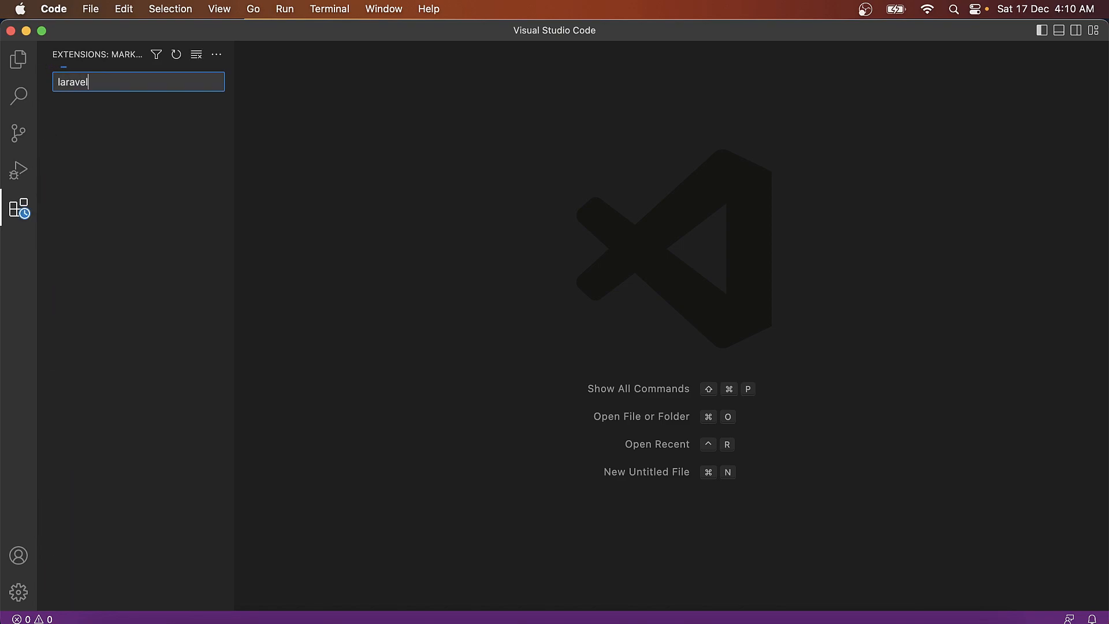
text(extensions)
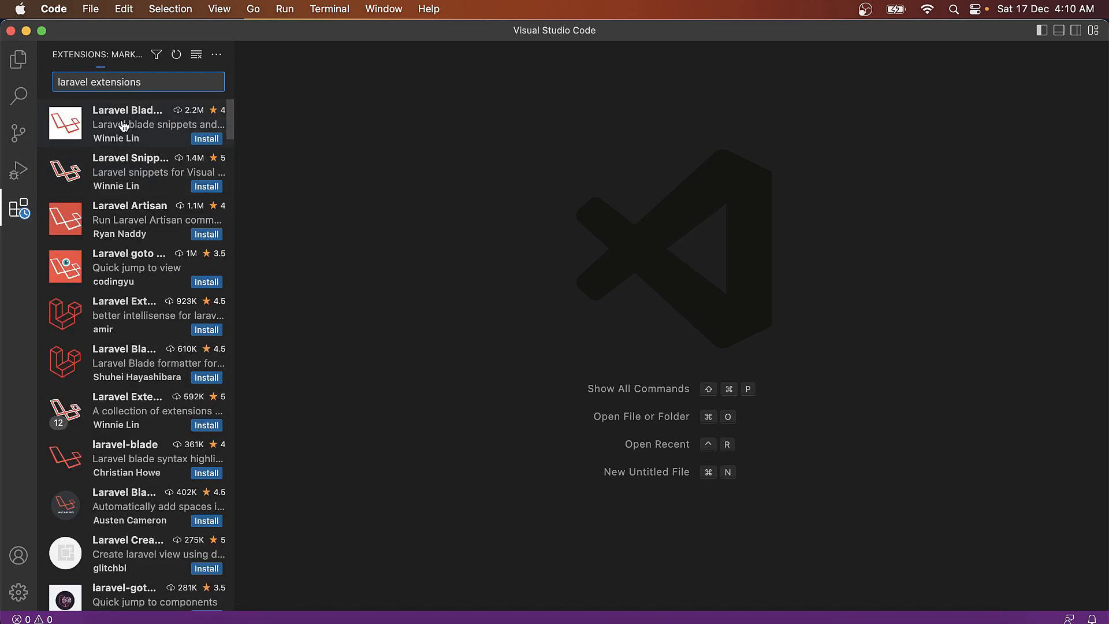
- View Laravel Blade Snippets, then the Laravel Extension Pack details from the search results
click(127, 122)
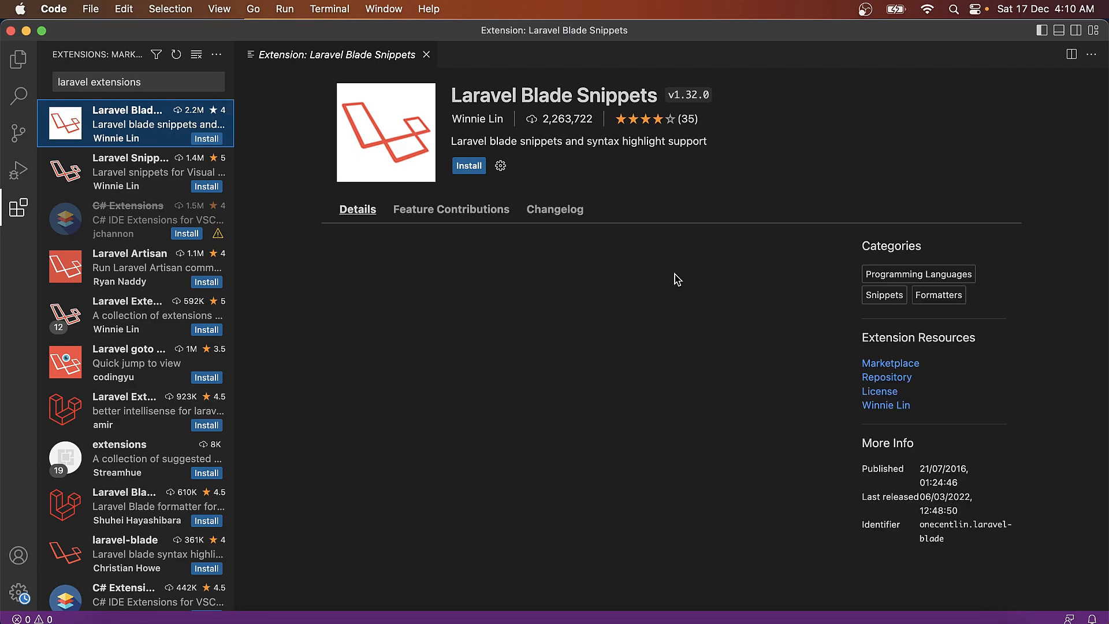
scroll(down, 3)
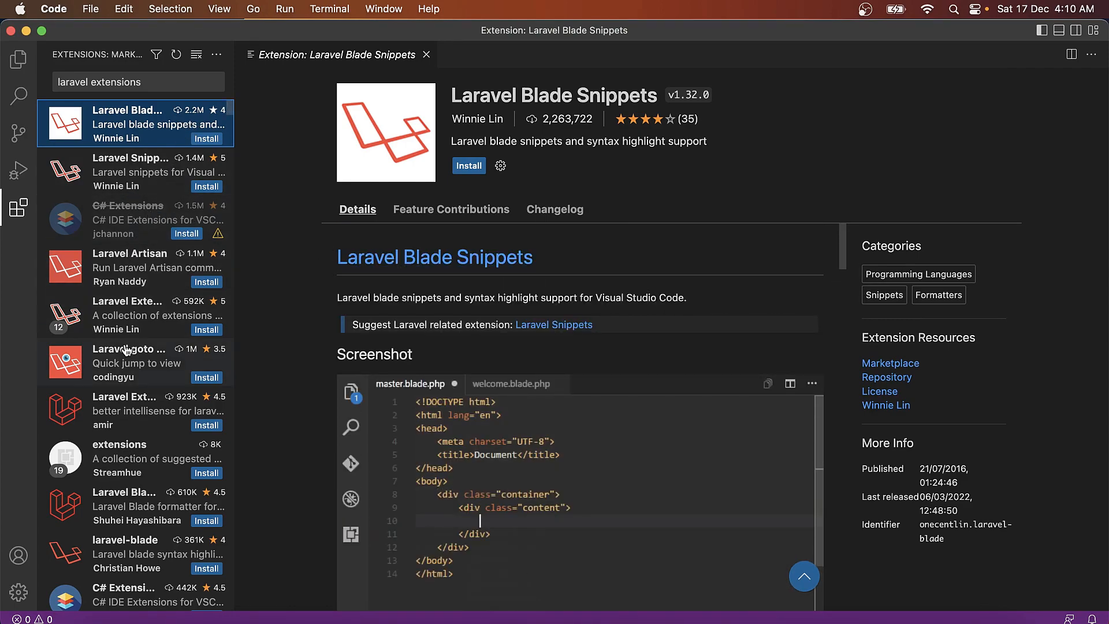
click(134, 313)
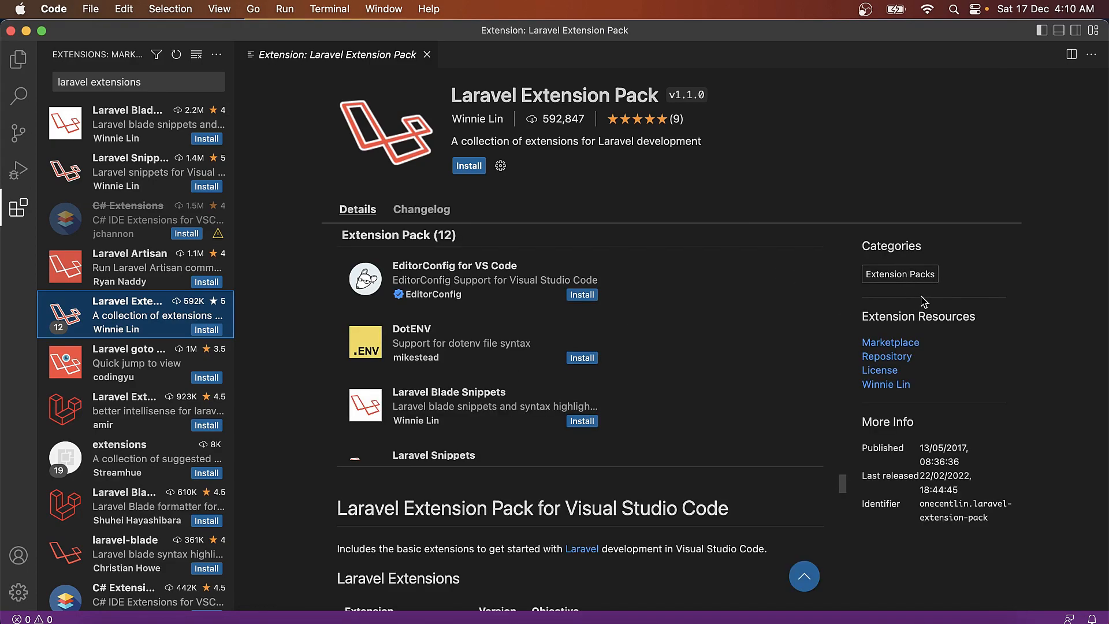
mouse_move(1036, 252)
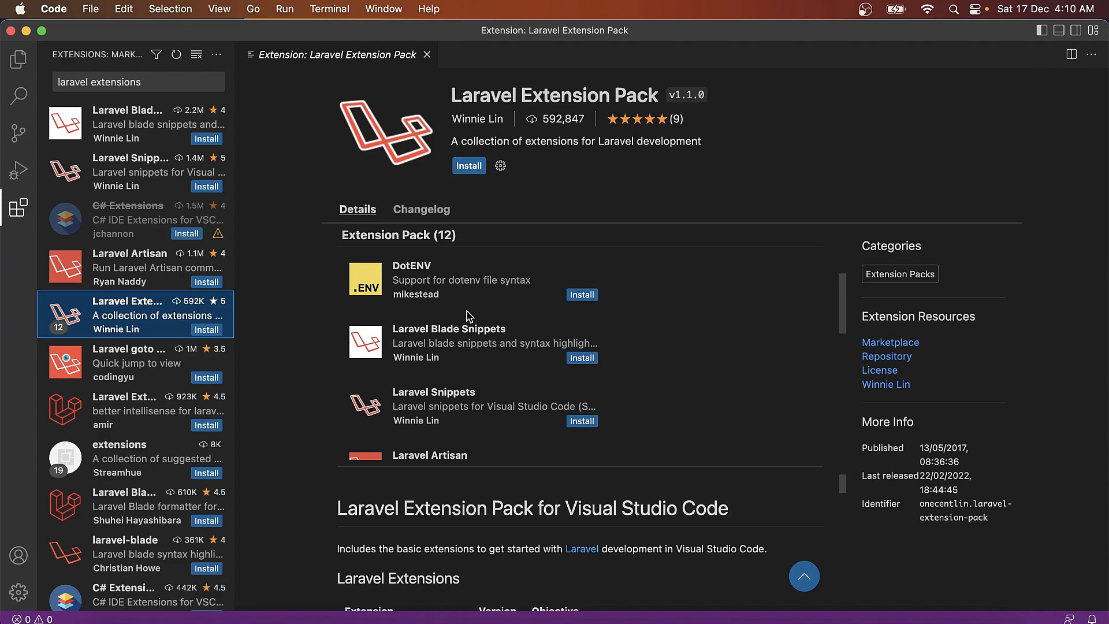
- Scroll through the Laravel Extension Pack's list of 12 bundled extensions
scroll(down, 3)
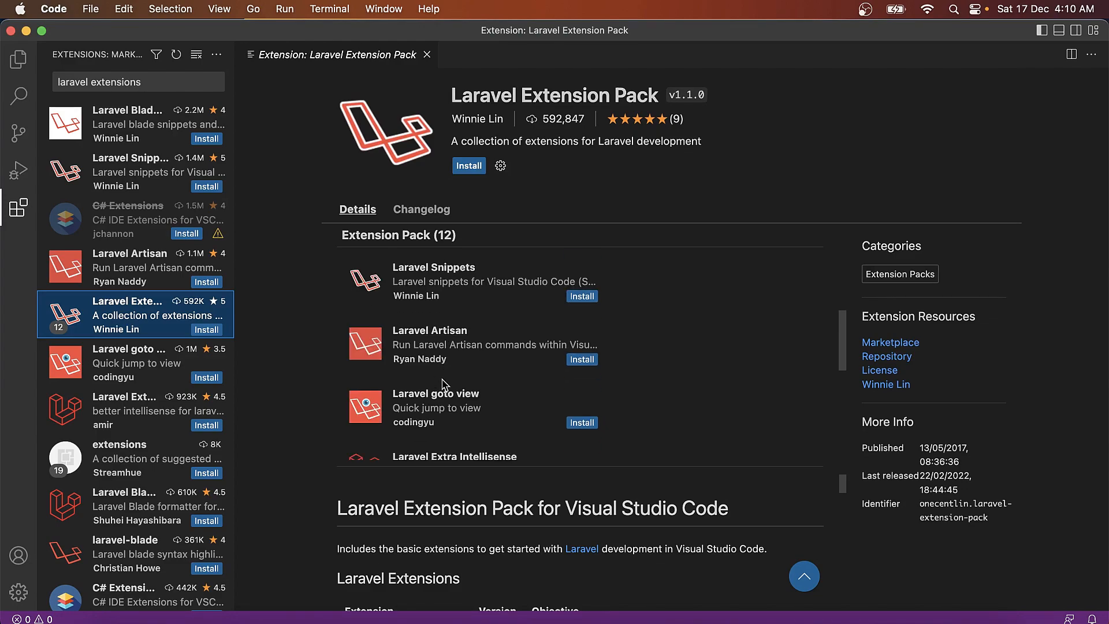
scroll(down, 3)
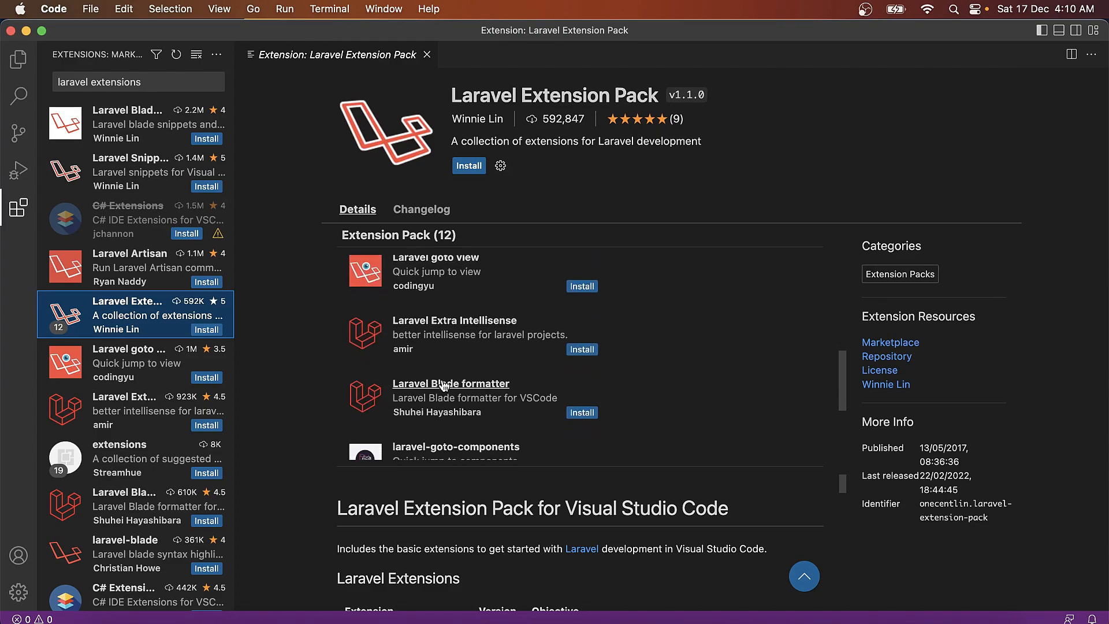
scroll(down, 3)
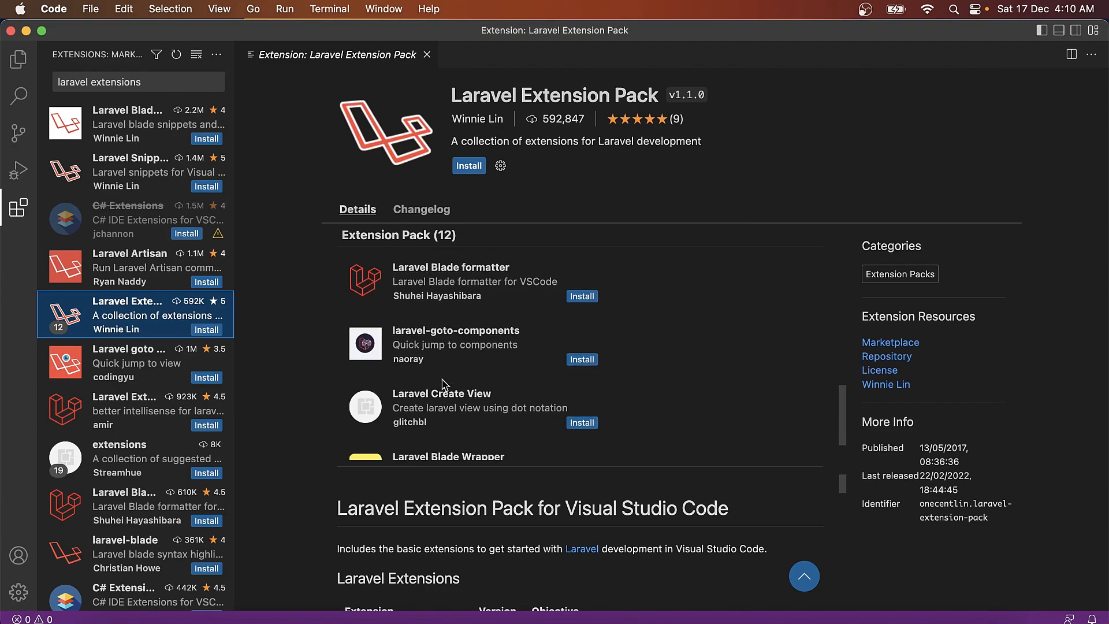
scroll(down, 3)
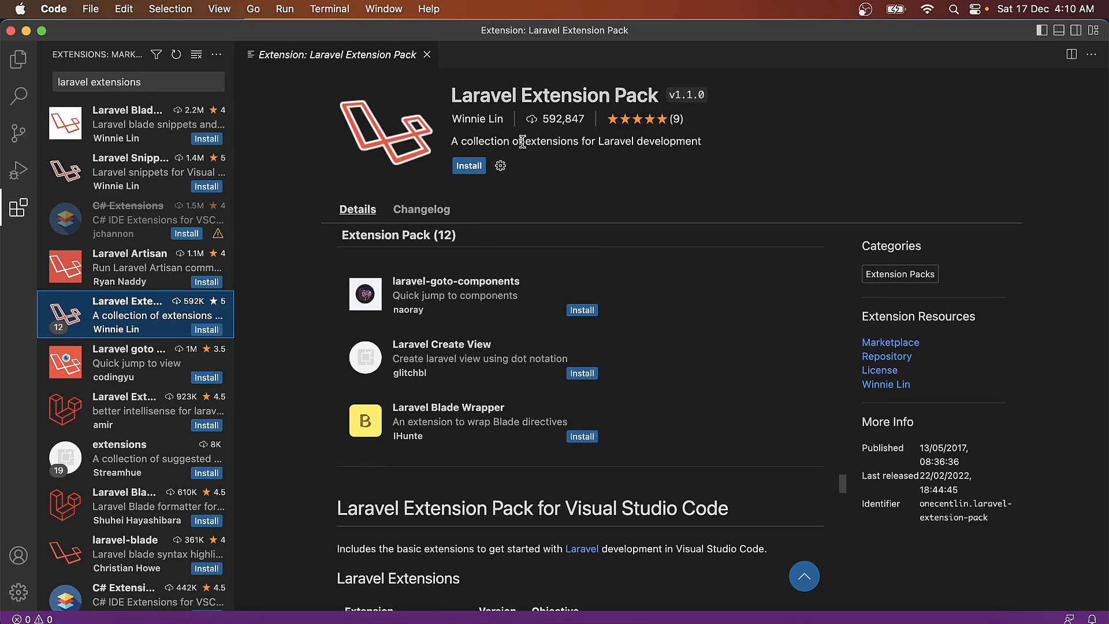
mouse_move(559, 133)
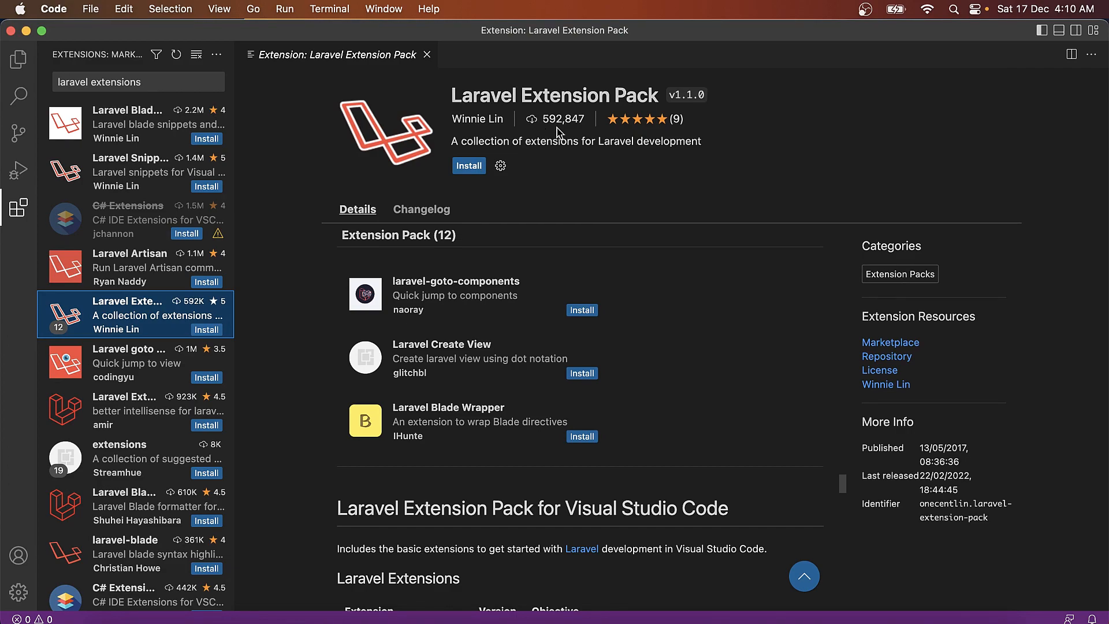
- Install the Laravel Extension Pack with its bundled DotENV and EditorConfig extensions
click(468, 165)
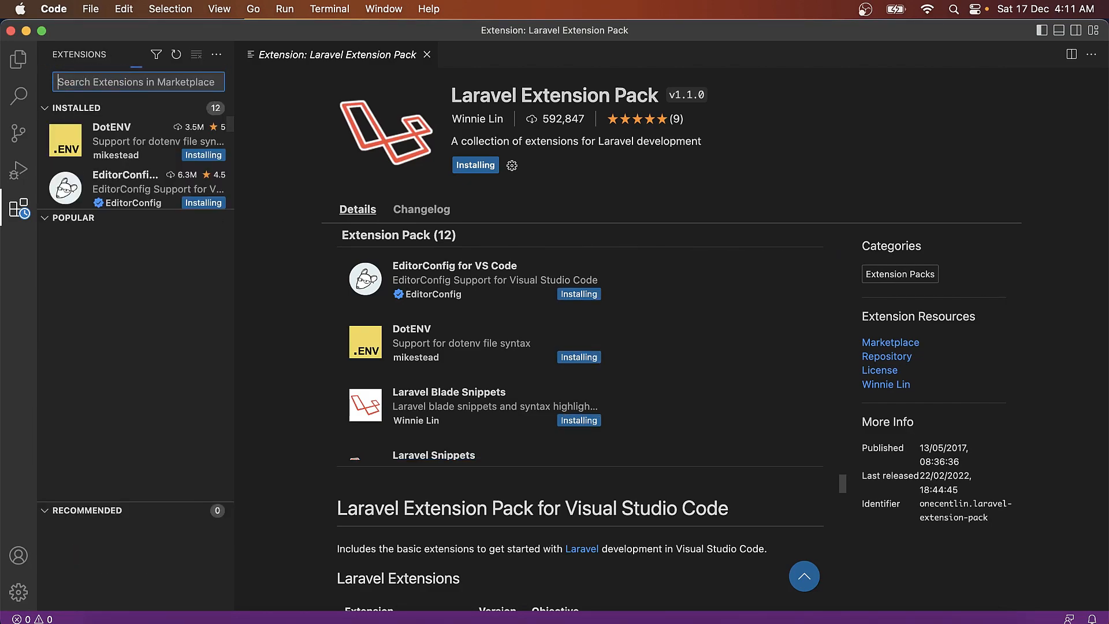
- Search 'cobalt', install Cobalt2 Theme Official, then close its details page
text(cob)
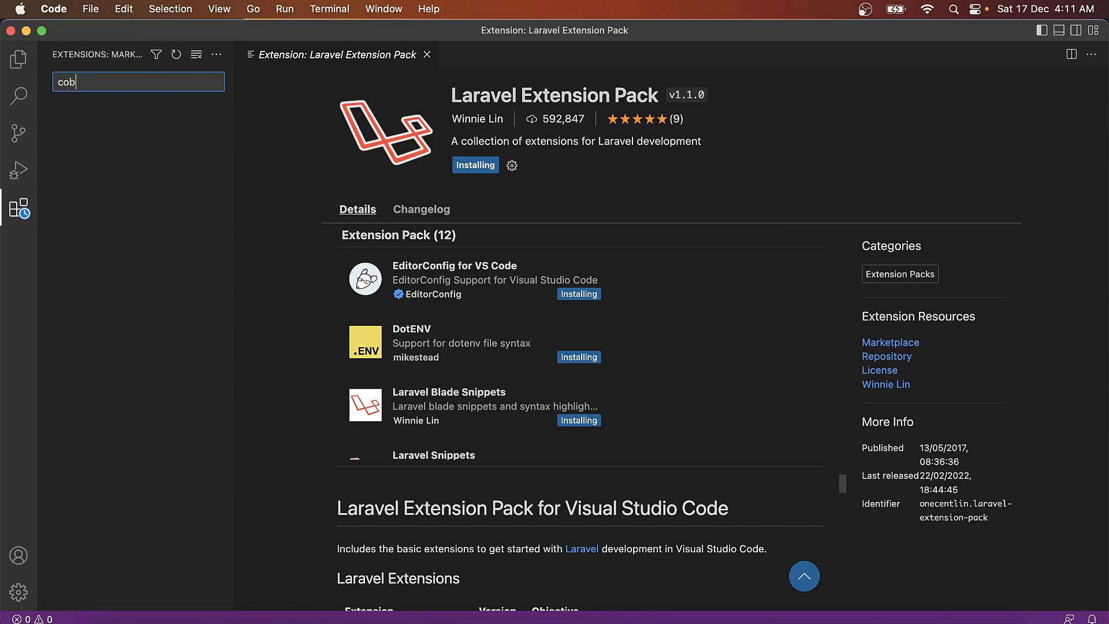
text(alt 2)
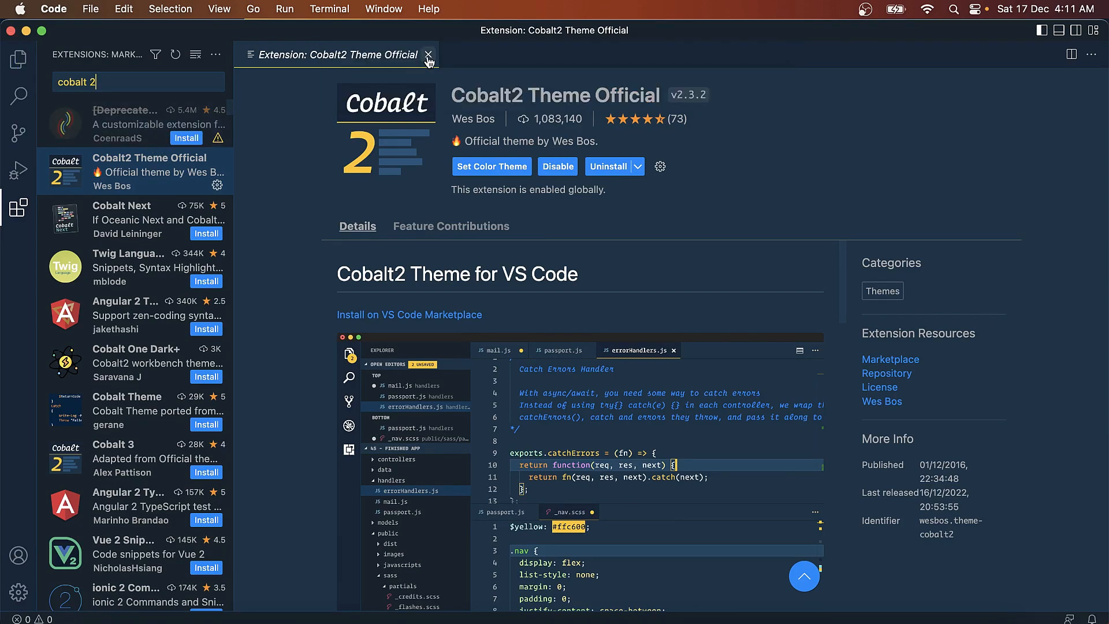
click(429, 55)
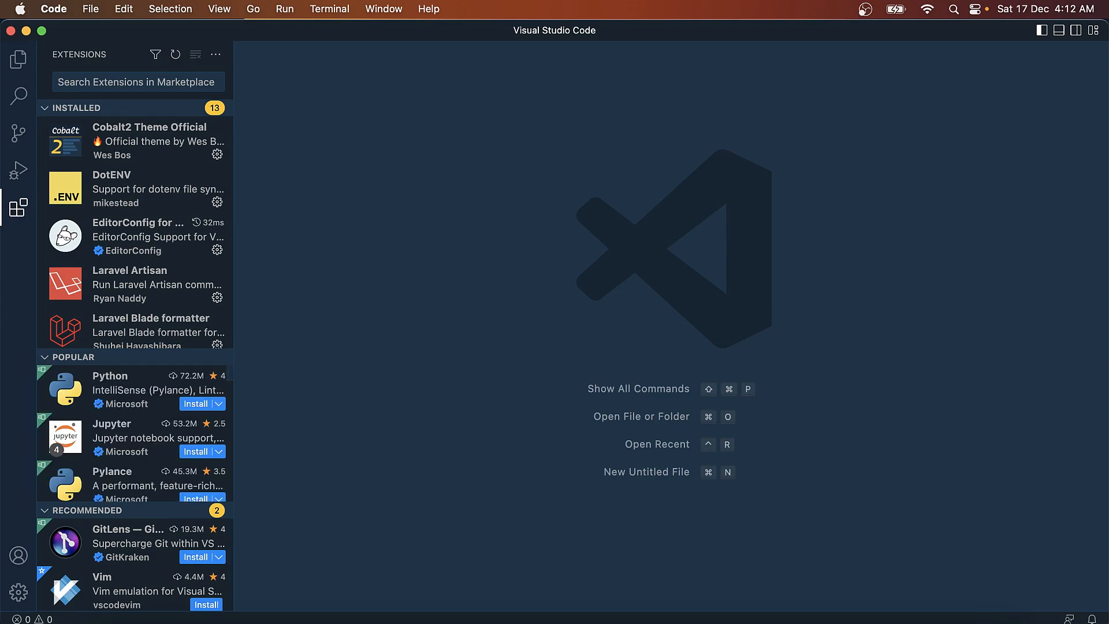
- Search 'microsoft remote development' and view the Remote Development pack details
text(mic)
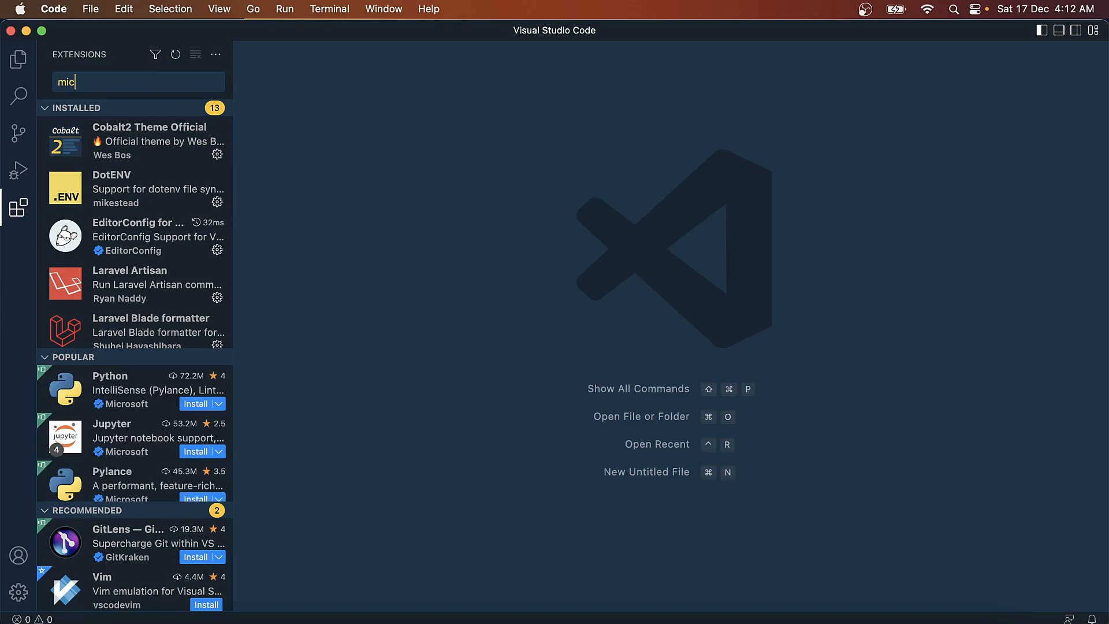
text(rosoft remote devel)
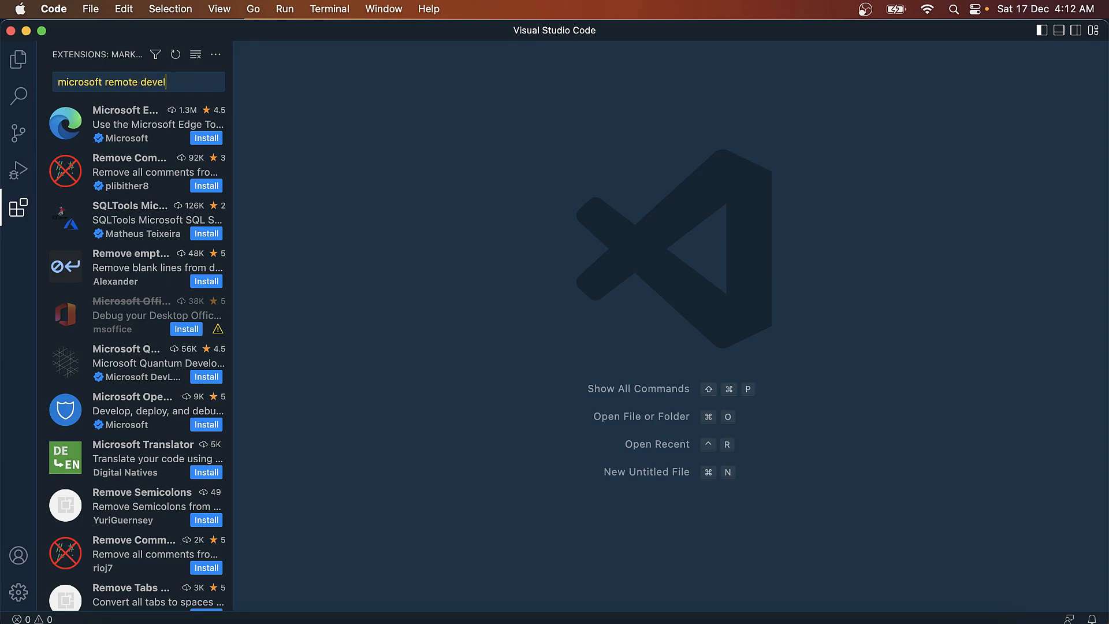
text(opment)
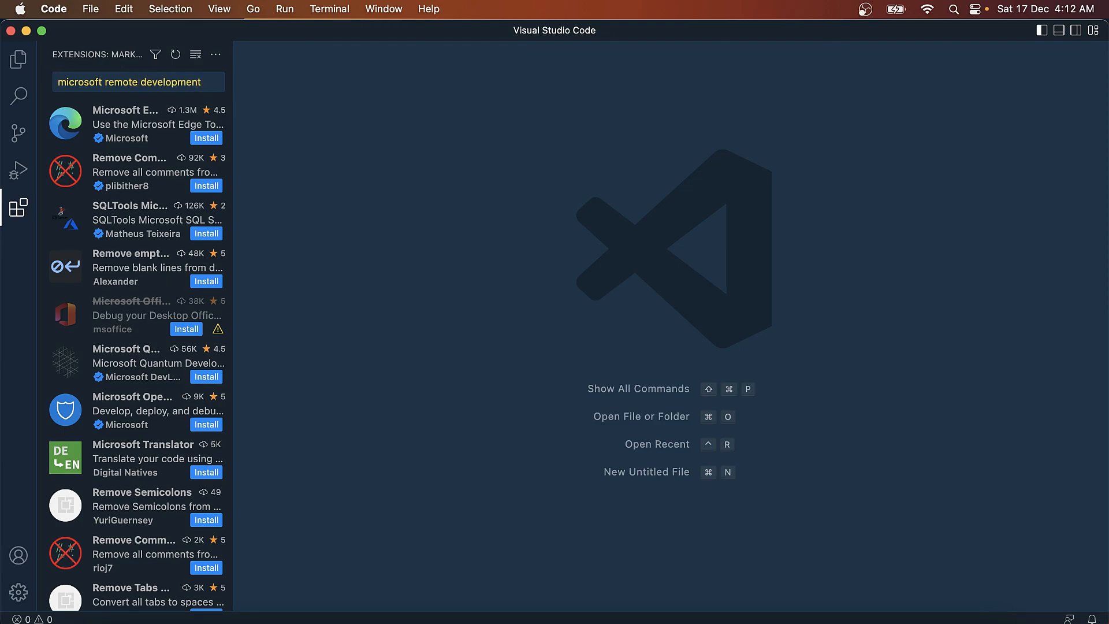
mouse_move(139, 227)
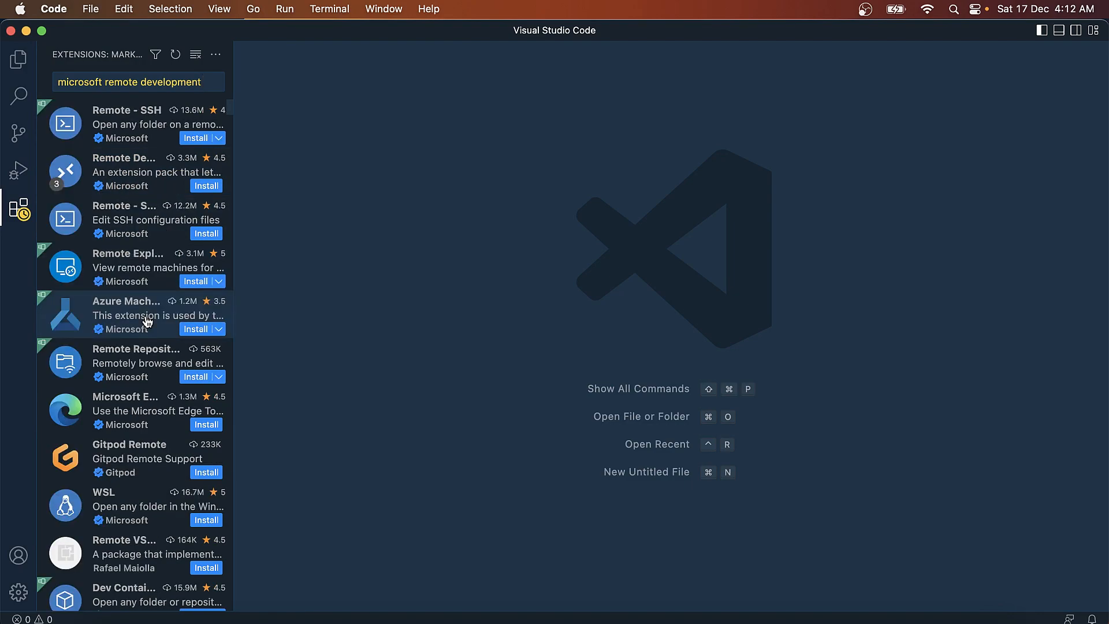
click(127, 123)
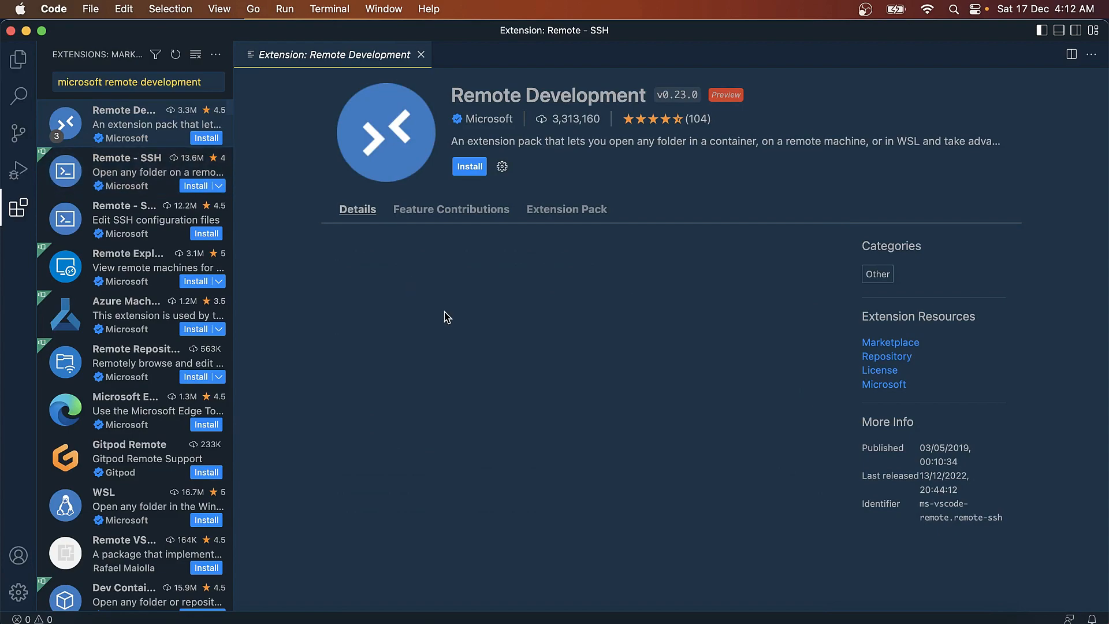
- Review the pack's bundled Remote - SSH, WSL and Dev Containers extensions and install it
click(567, 209)
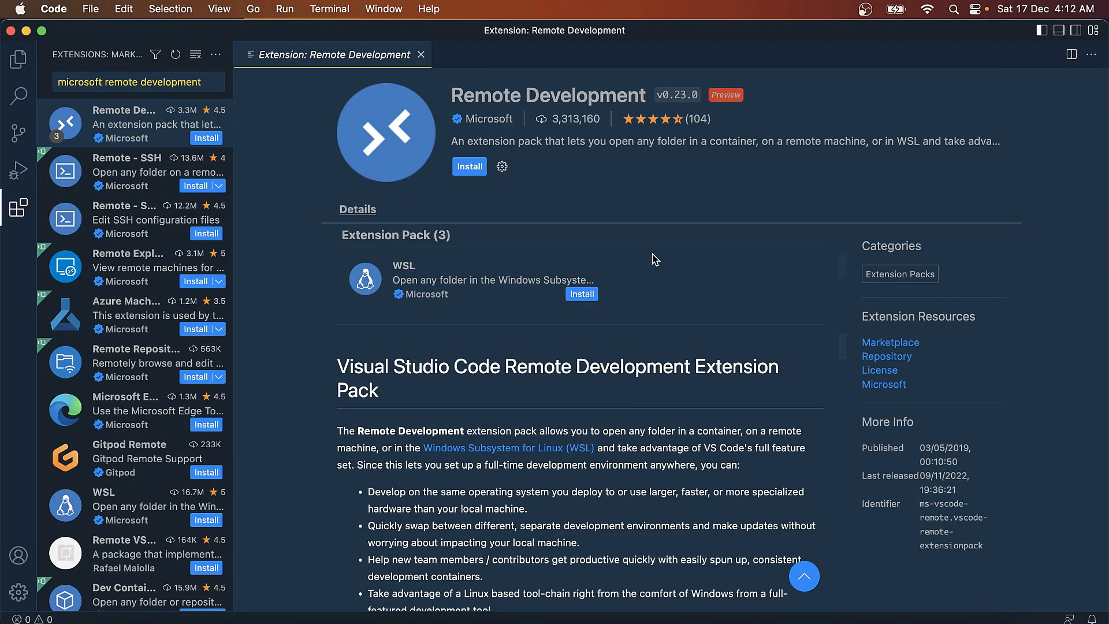
mouse_move(630, 301)
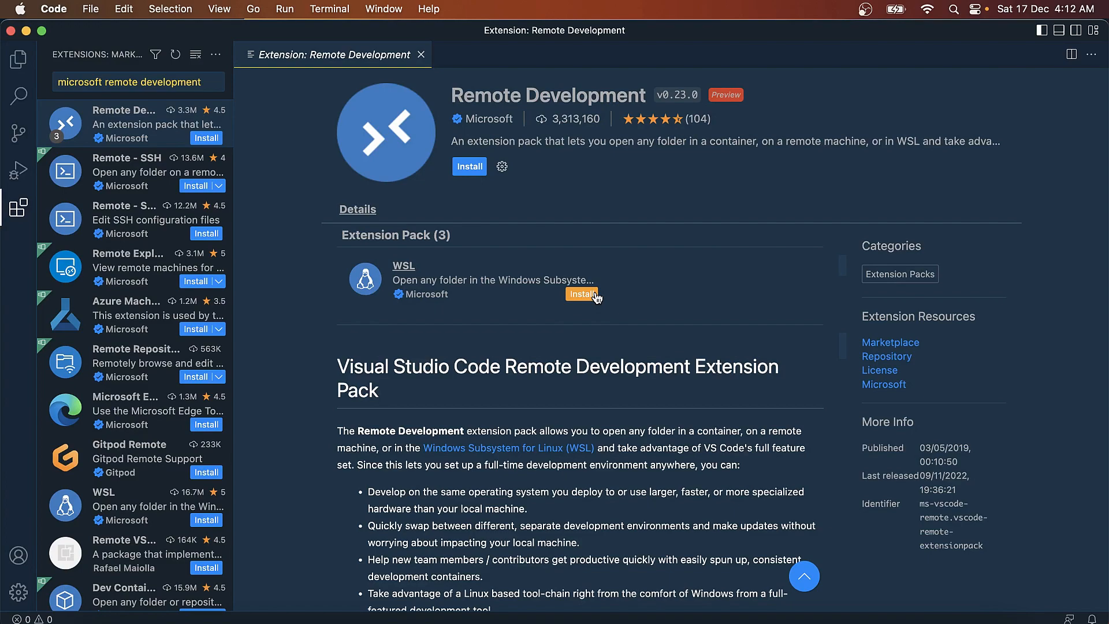
click(469, 166)
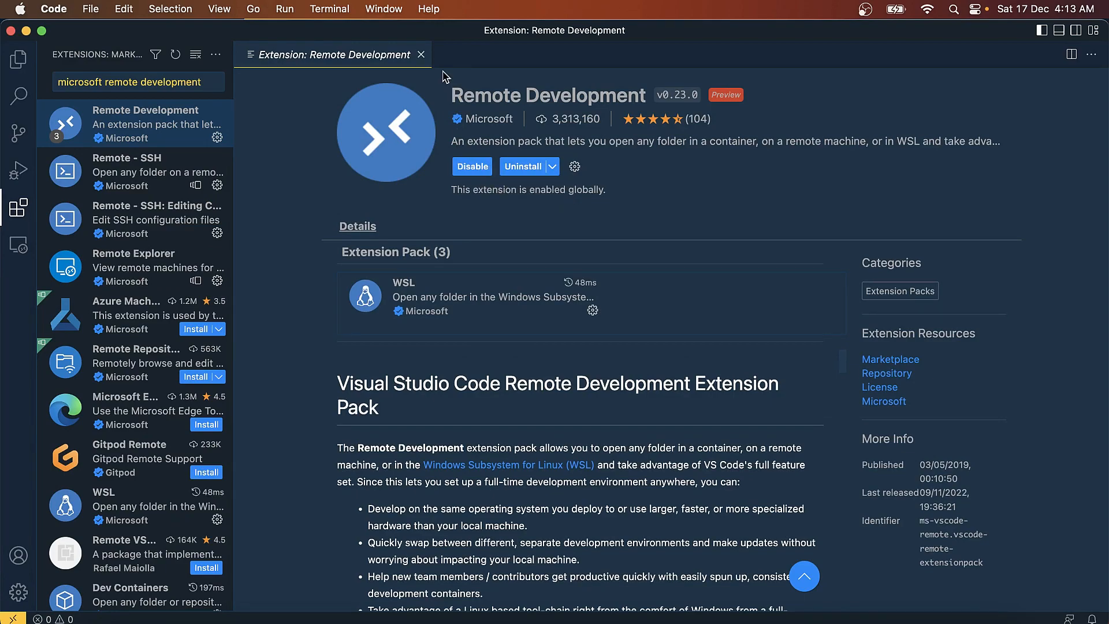
mouse_move(422, 54)
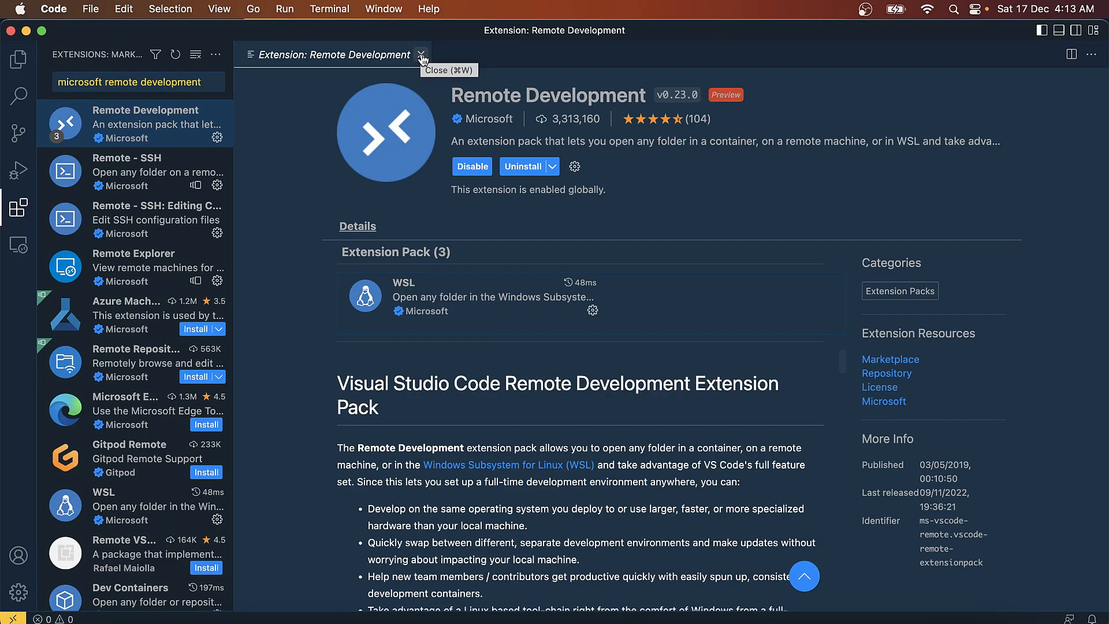
- Close the Remote Development page and show the Remote Explorer's Containers view
click(422, 54)
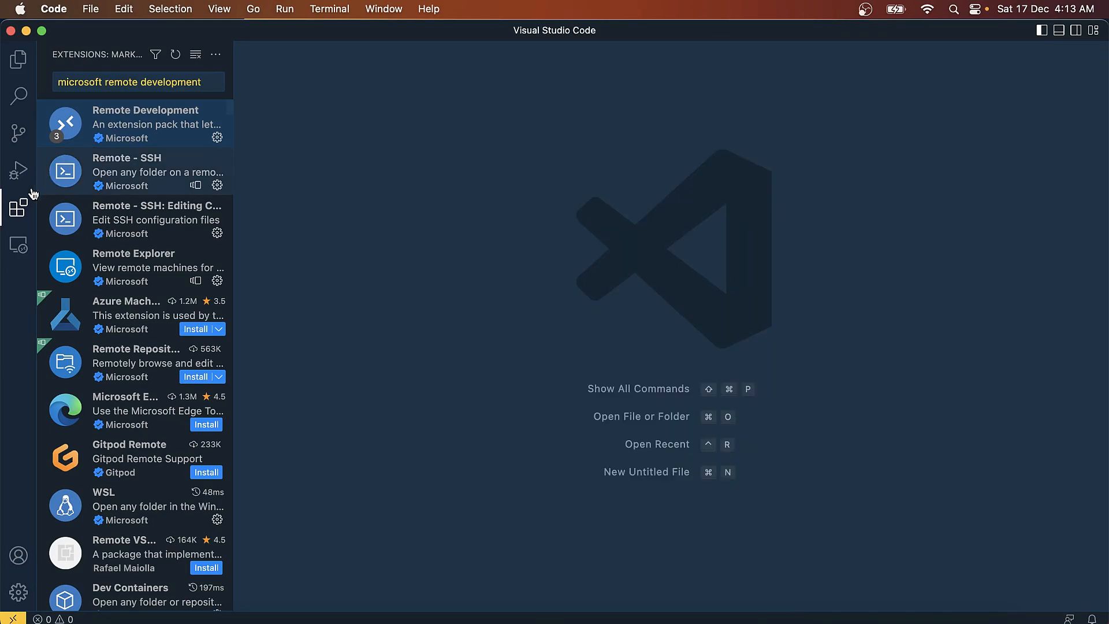
click(17, 245)
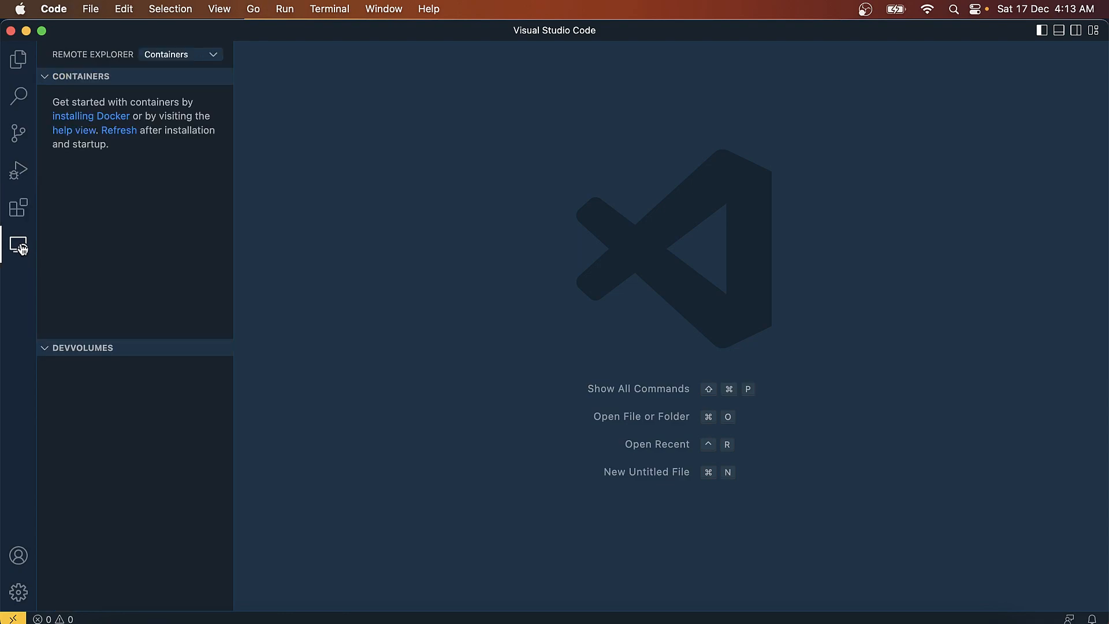
click(17, 60)
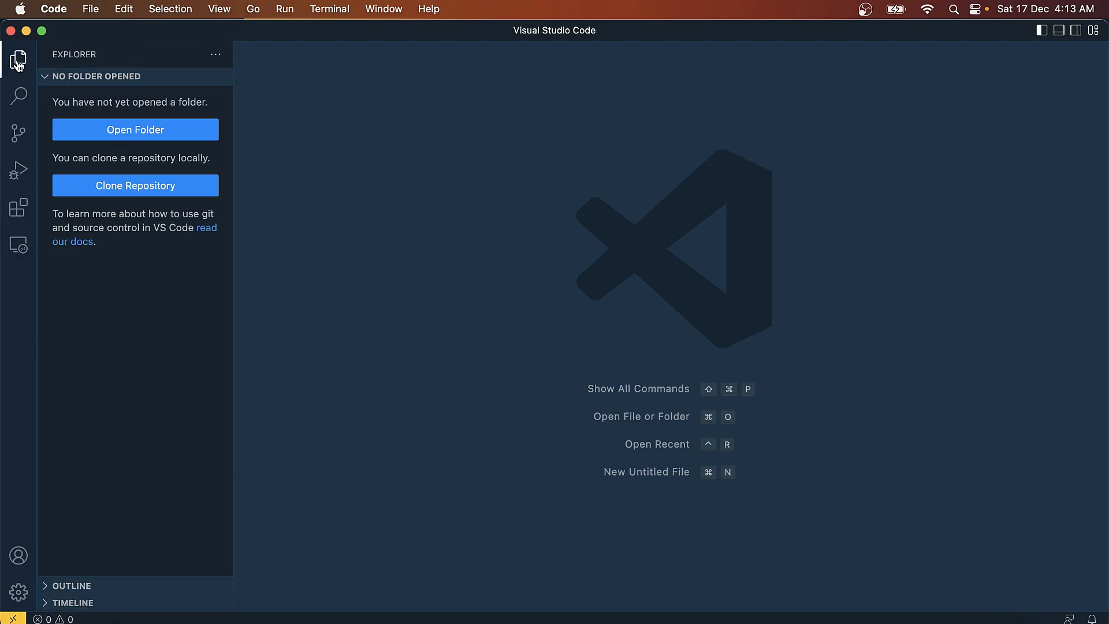
click(18, 248)
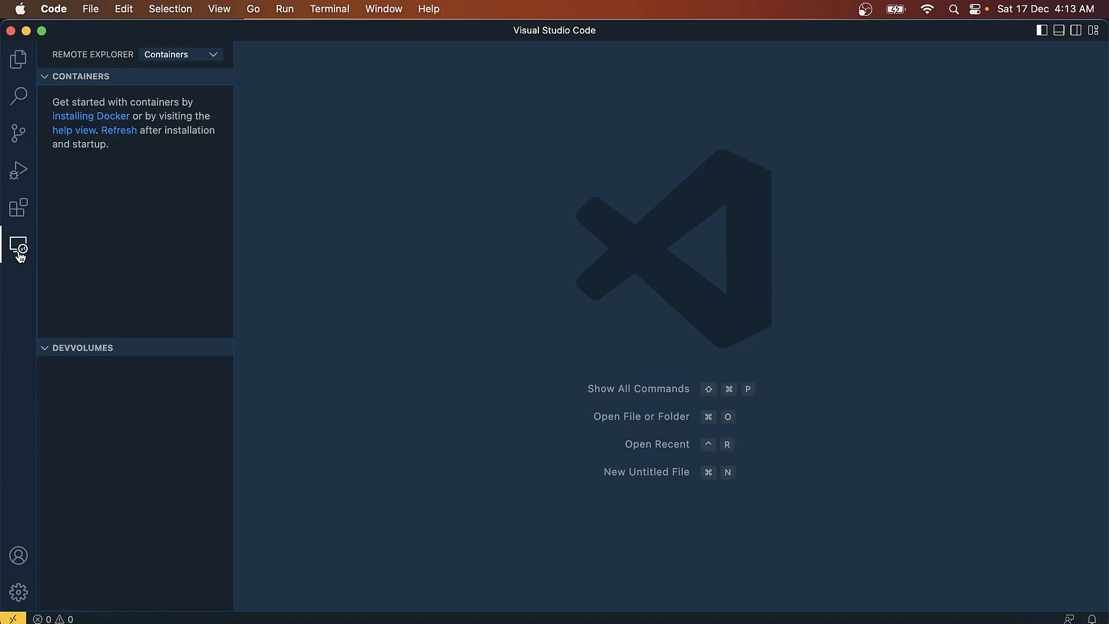